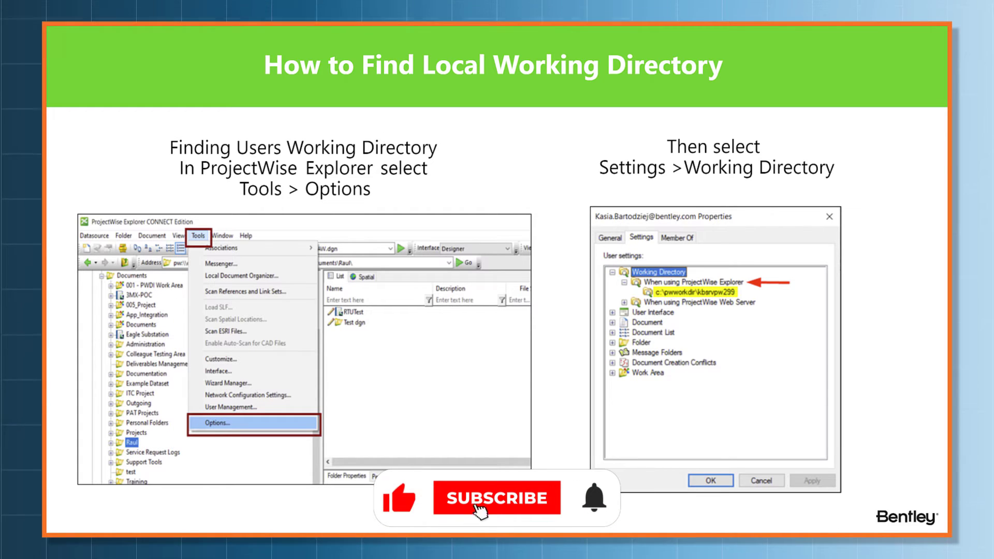
Advance the slideshow to the slide locating configuration files inside the workspace folder.
click(496, 498)
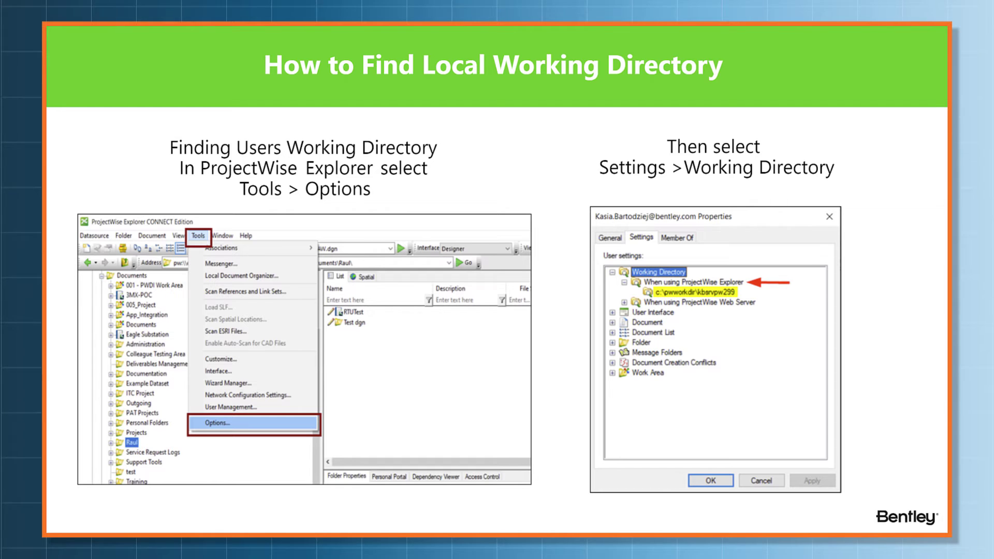
key(Right)
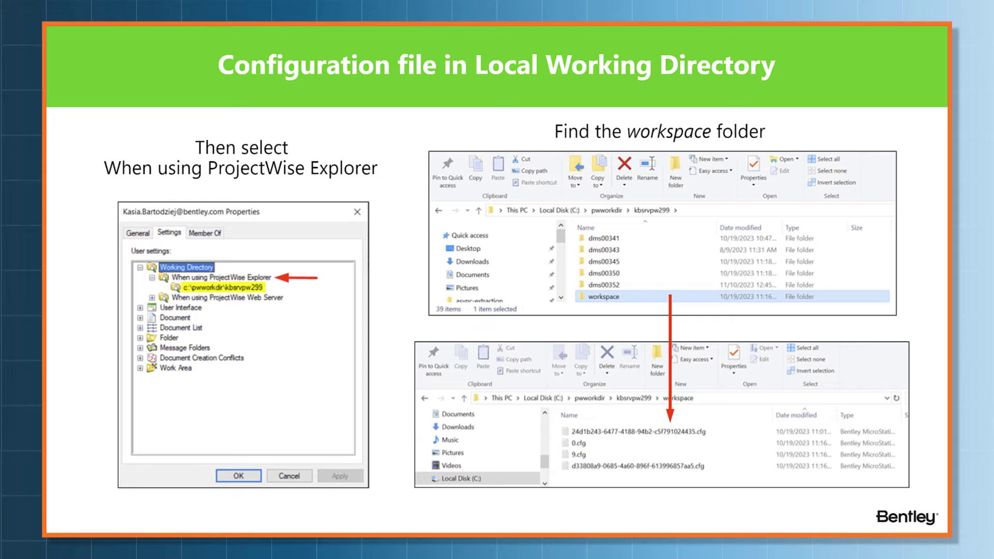